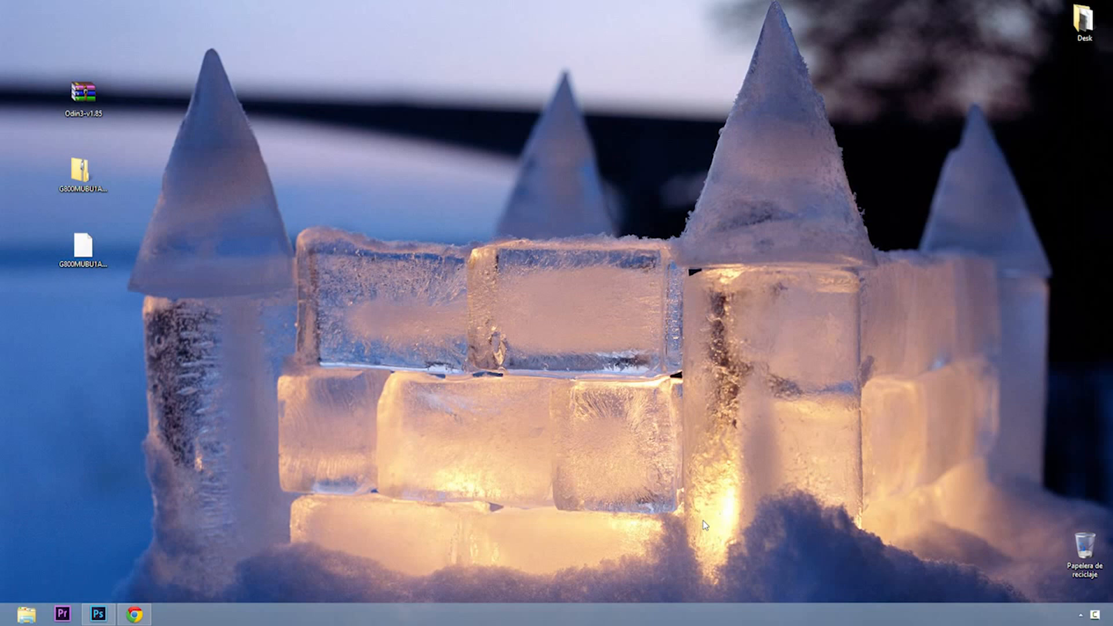
- Open the Odin3-v1.85.rar archive in WinRAR and launch Odin3 v1.85.exe from it
right_click(82, 171)
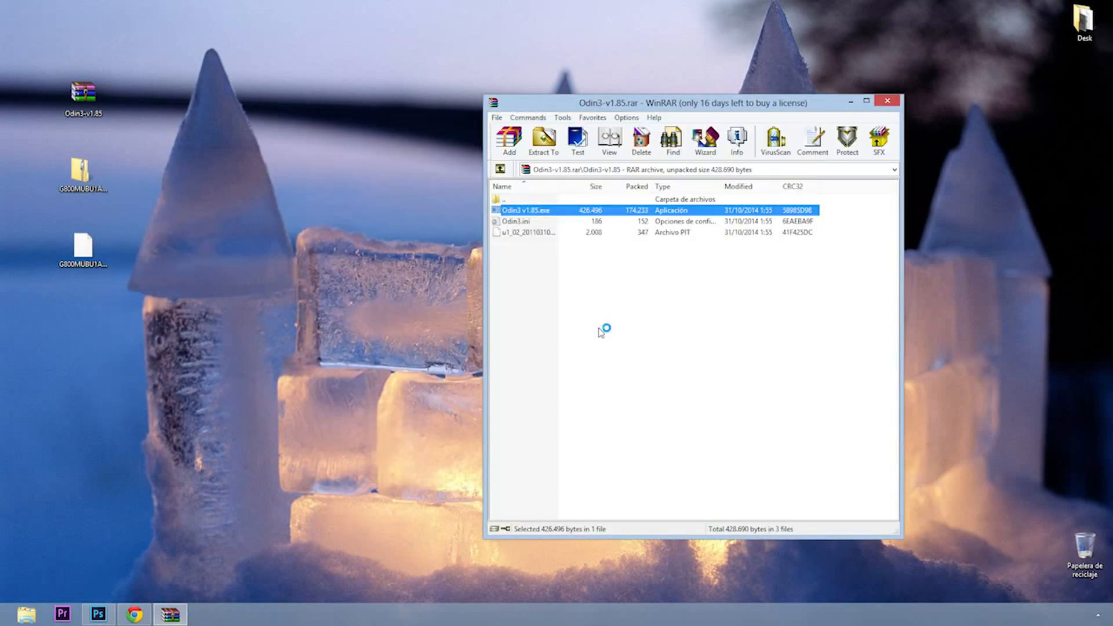
double_click(526, 210)
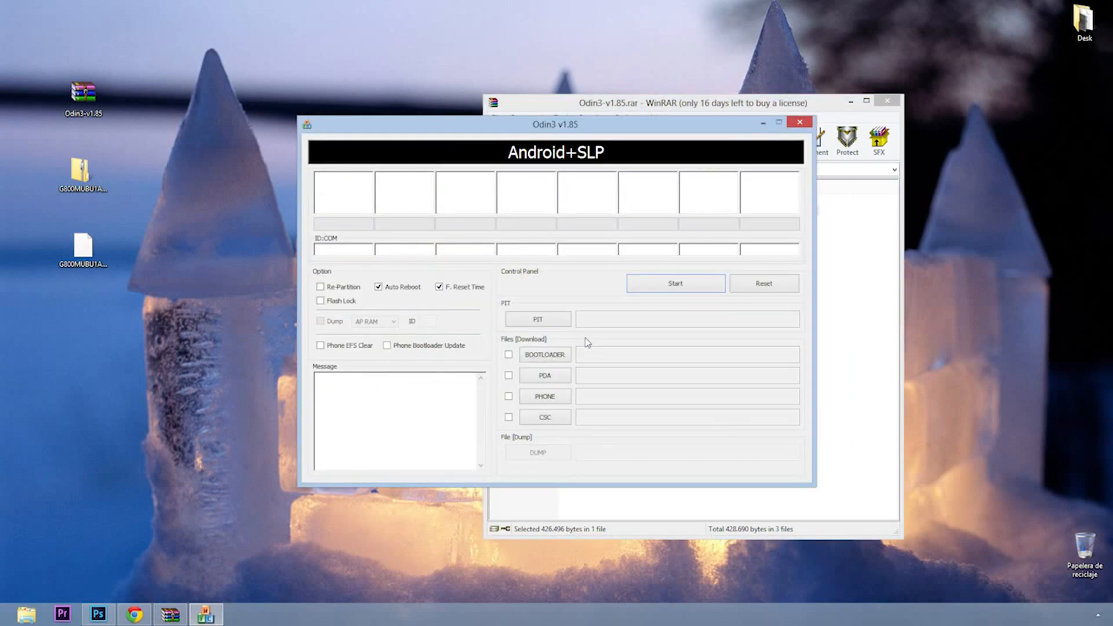
- Load the G800MUBU1ANJ3 HOME .tar.md5 stock firmware from the Desktop as the BOOTLOADER file
click(544, 355)
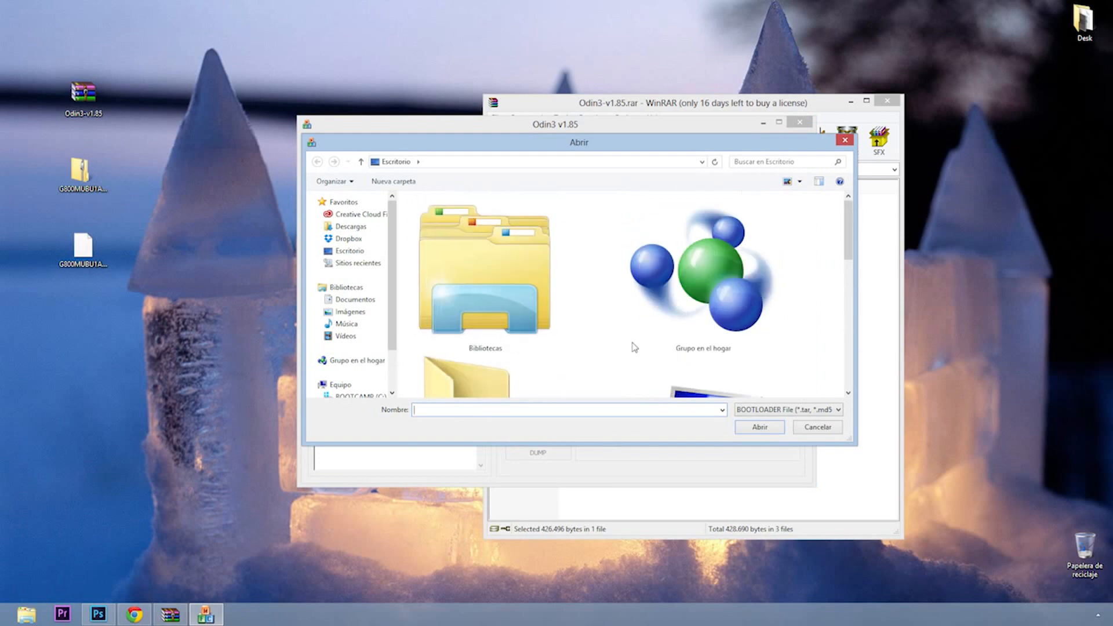
click(758, 427)
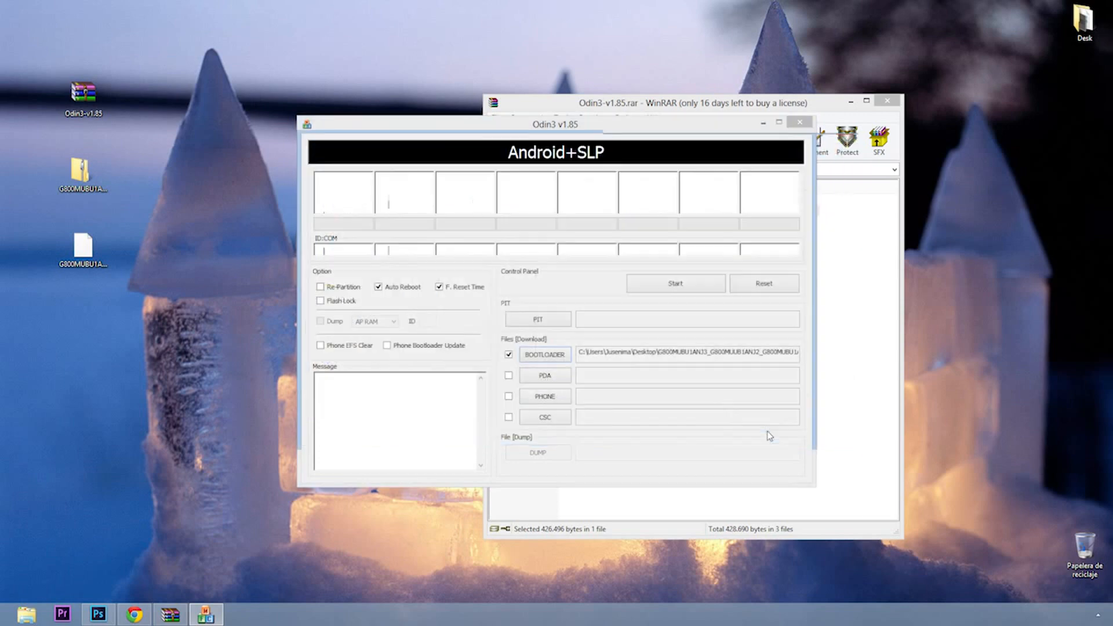
click(544, 353)
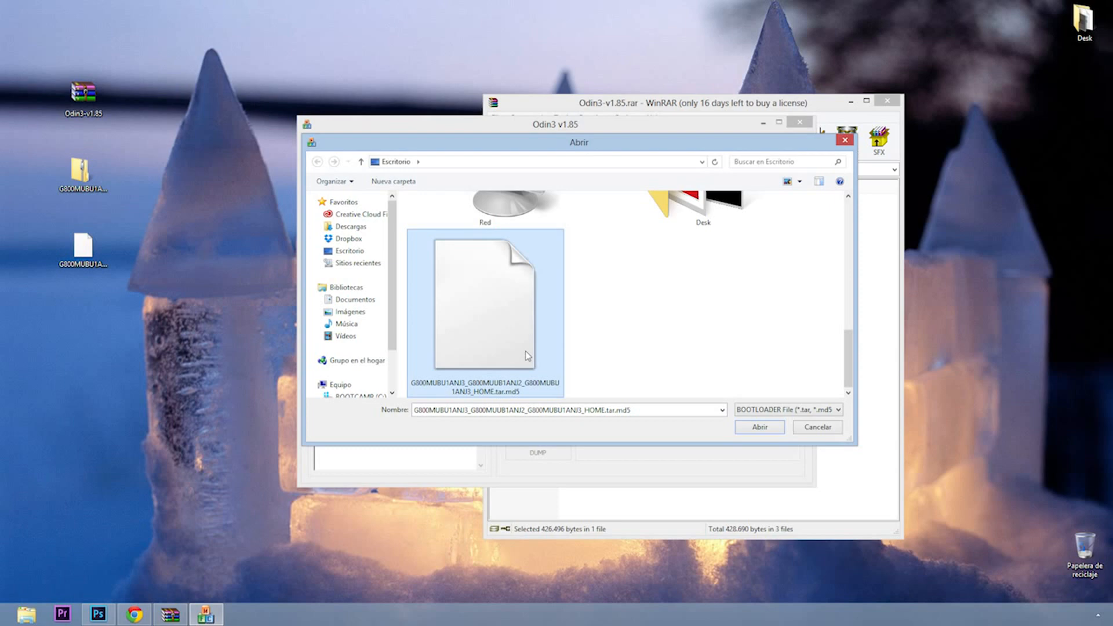
click(757, 427)
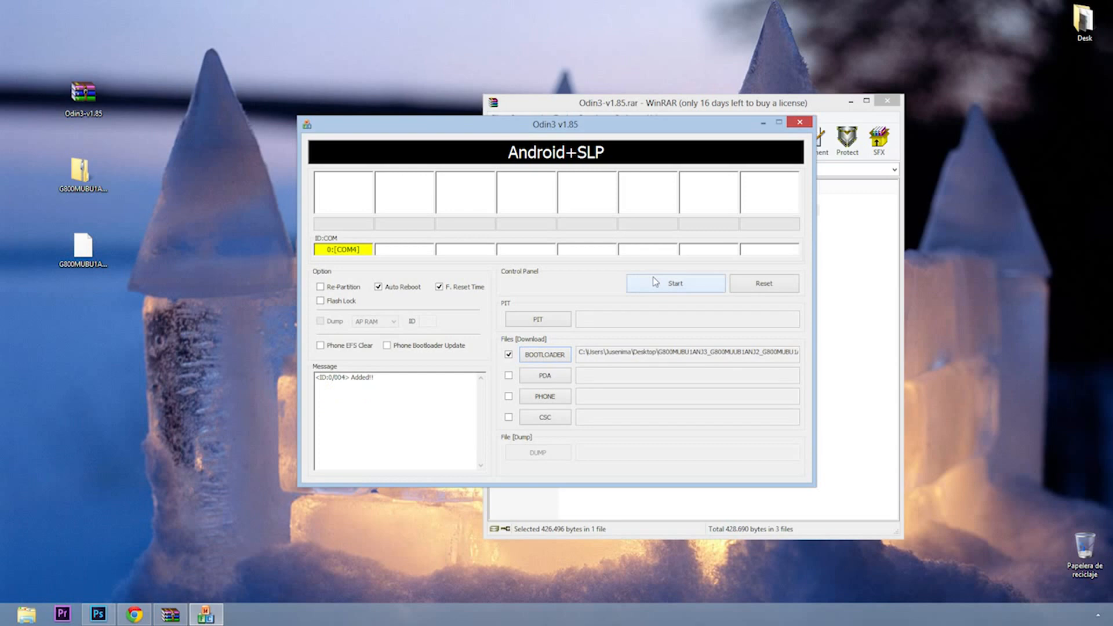
- Start flashing the loaded firmware to the phone detected on COM4
click(675, 283)
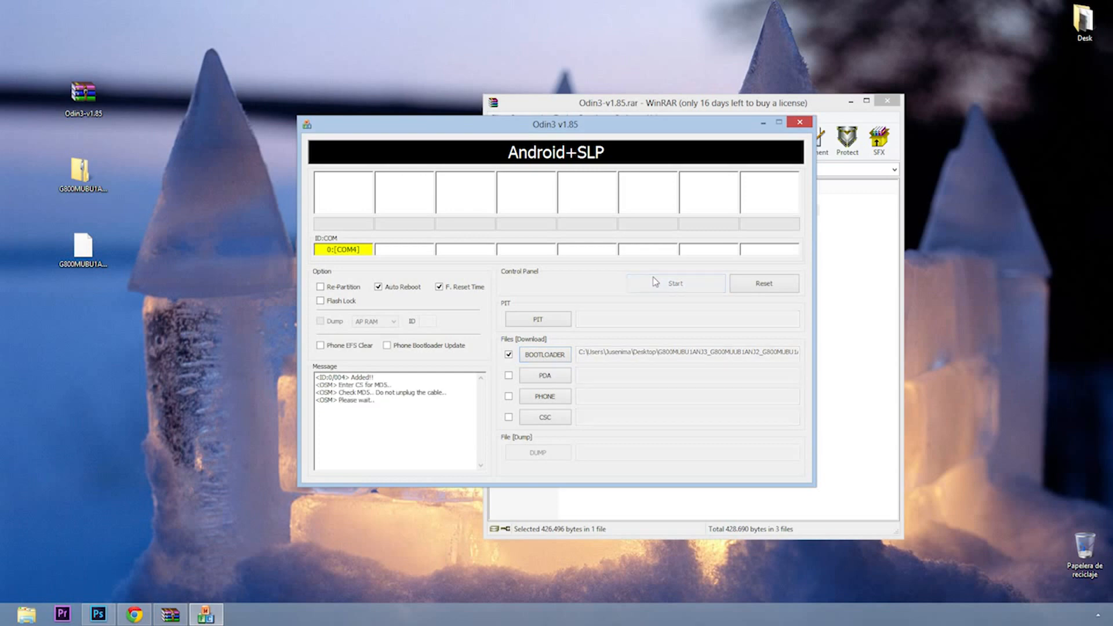